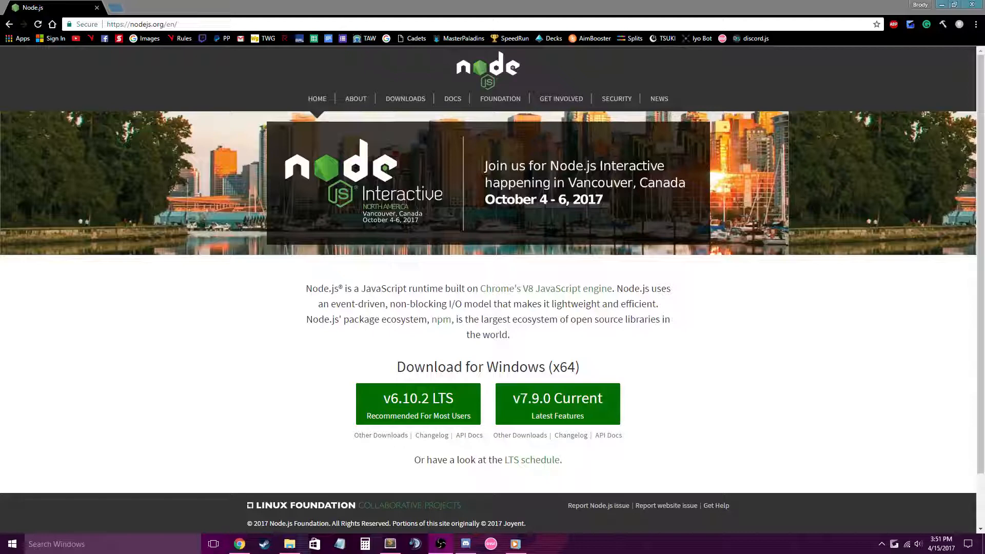
mouse_move(567, 357)
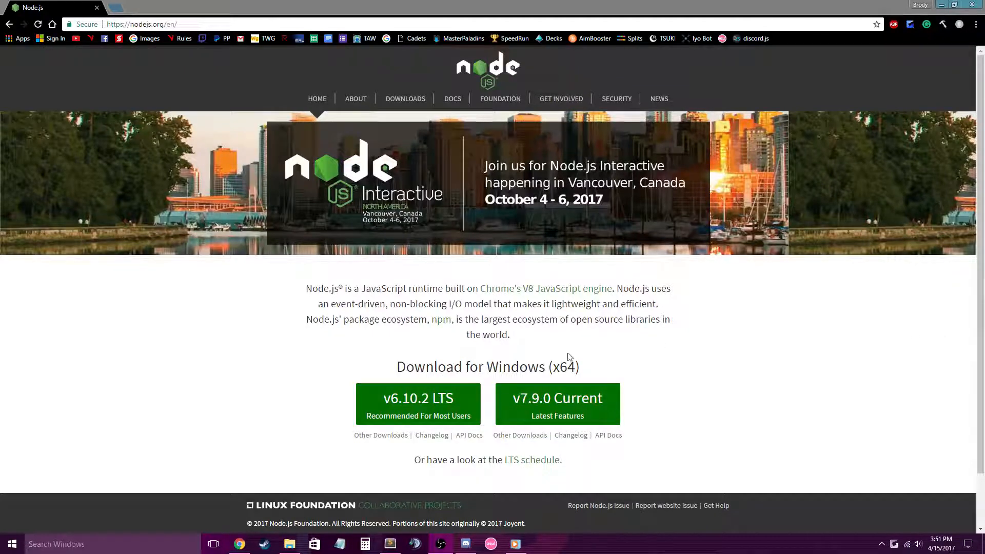
mouse_move(288, 543)
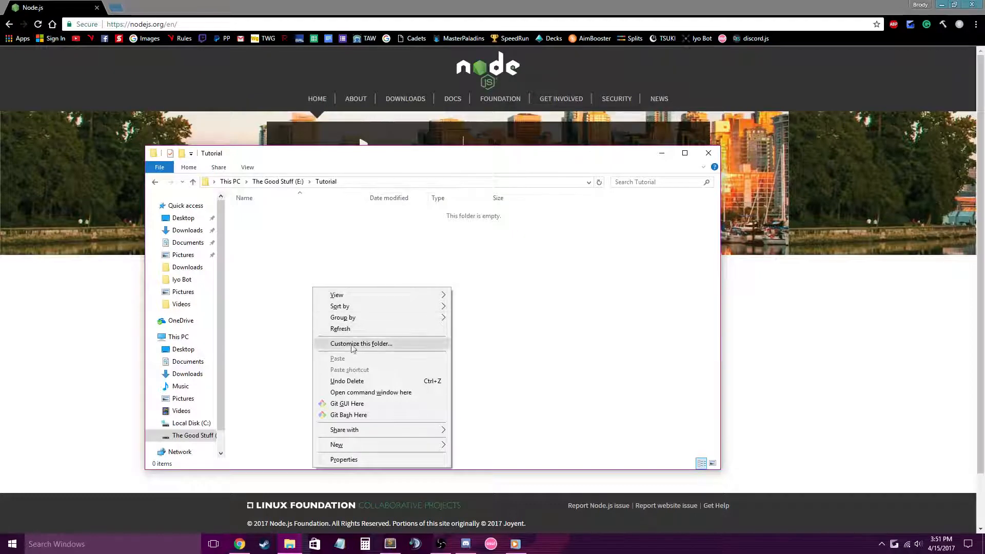
mouse_move(370, 391)
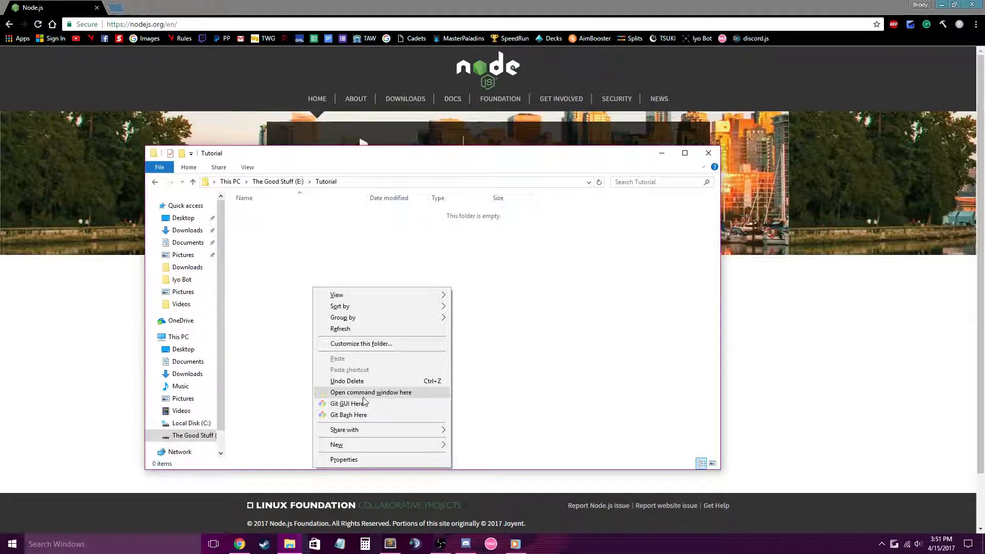
mouse_move(368, 393)
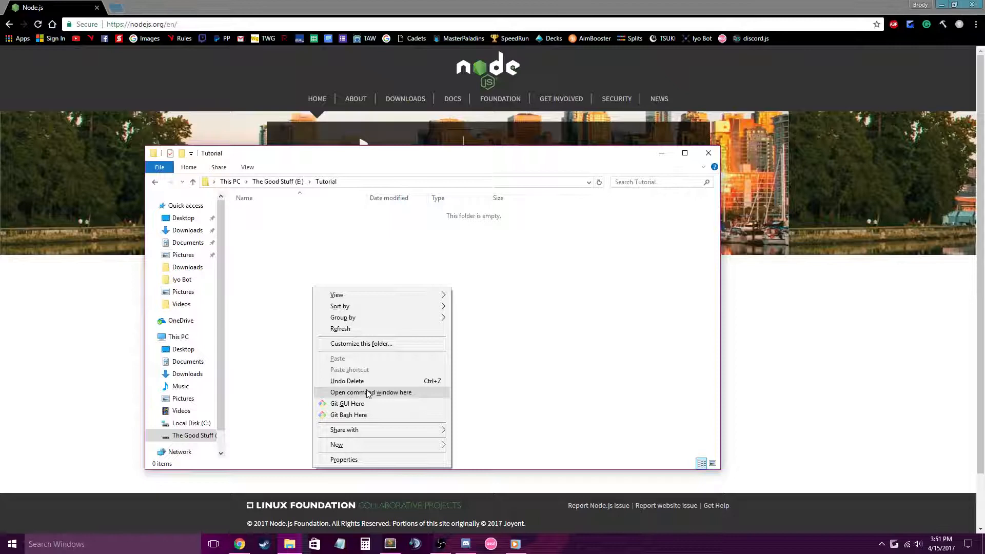
- Run npm i discord.js from a command window opened in E:\Tutorial
left_click(370, 392)
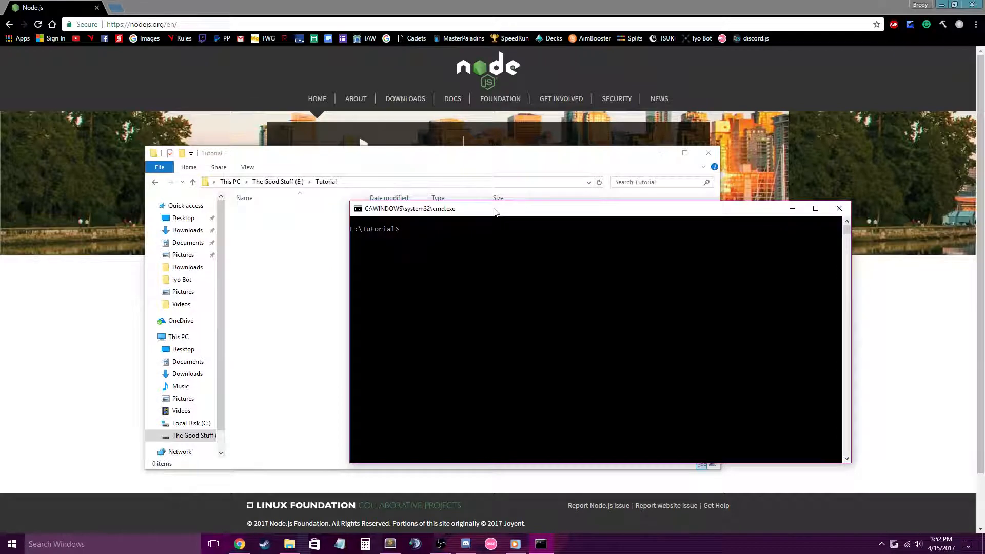
type("npm i")
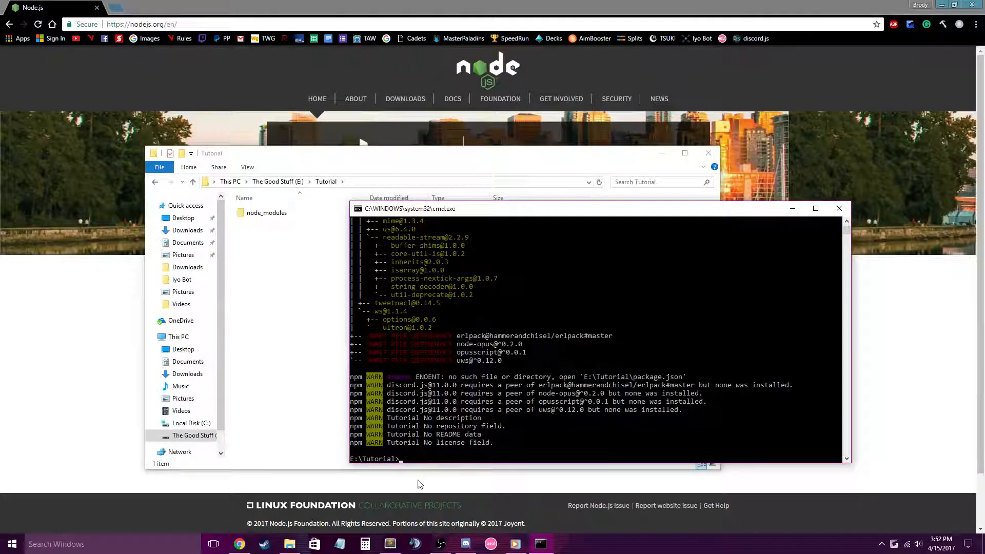
left_click(389, 544)
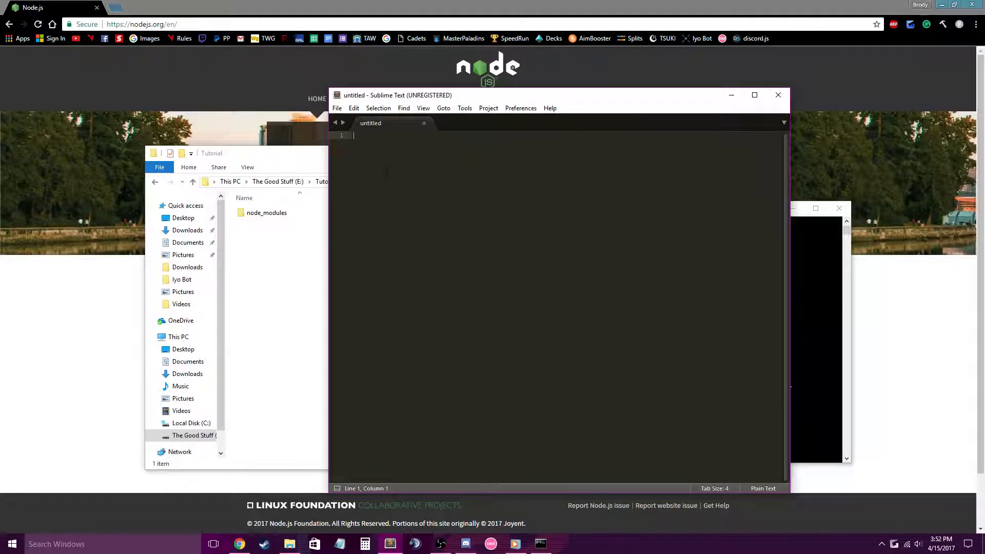
- Write const Discord = require('discord.js'); and set the file's syntax to JavaScript
type("const Disco")
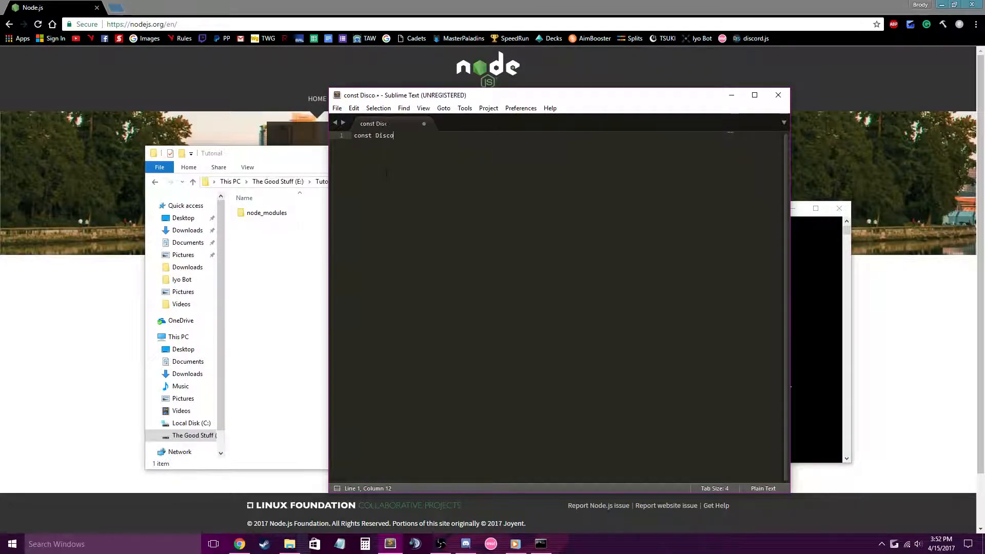
type("rd =")
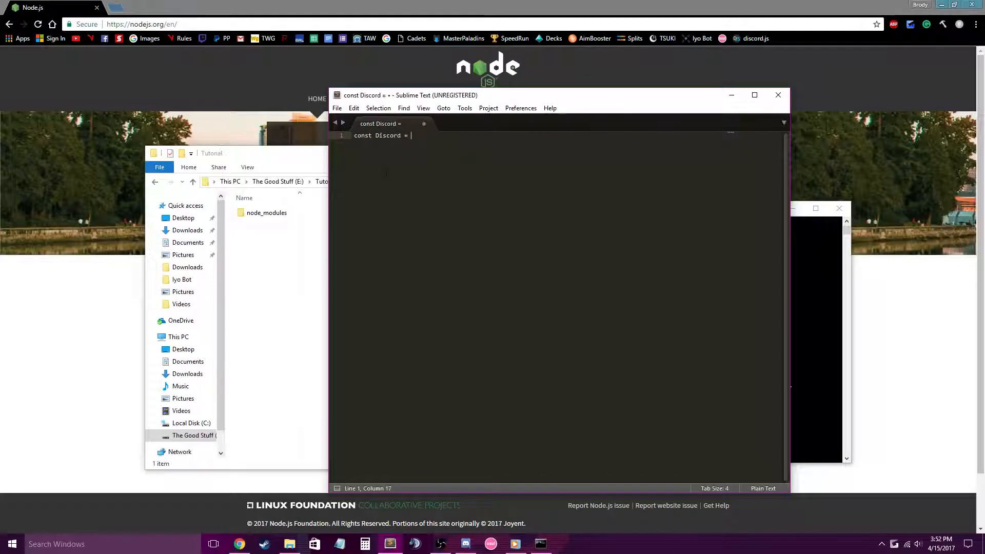
type("reuqir")
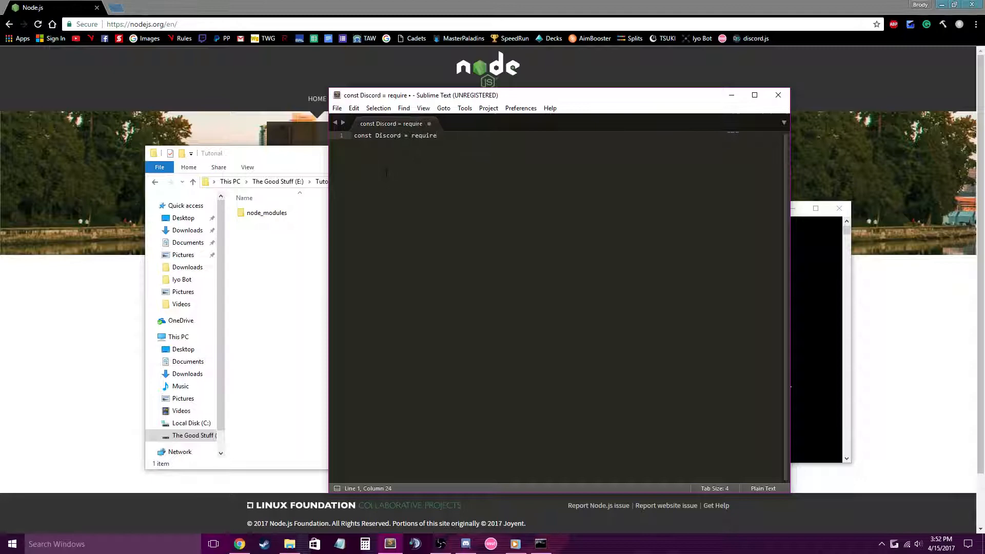
type("('discord.js')")
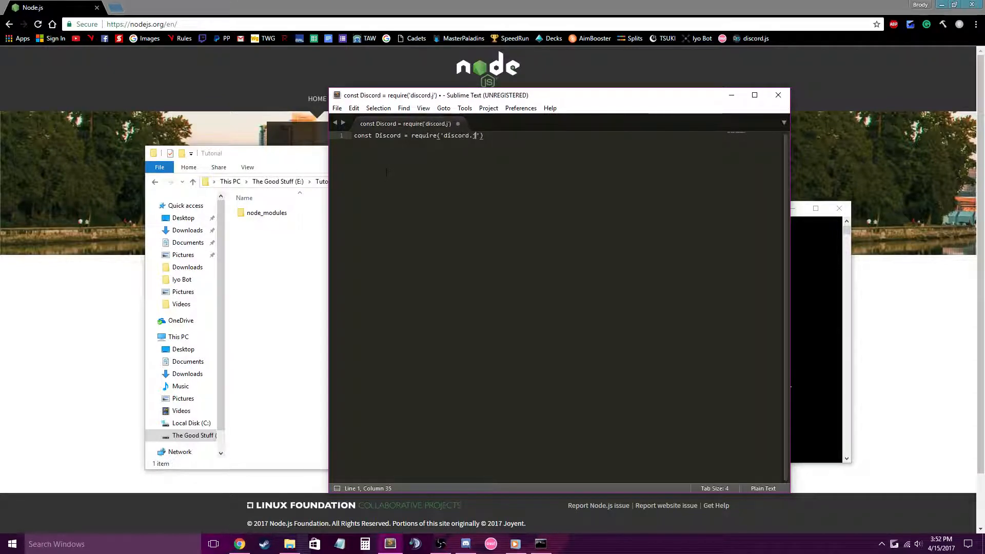
type("s');")
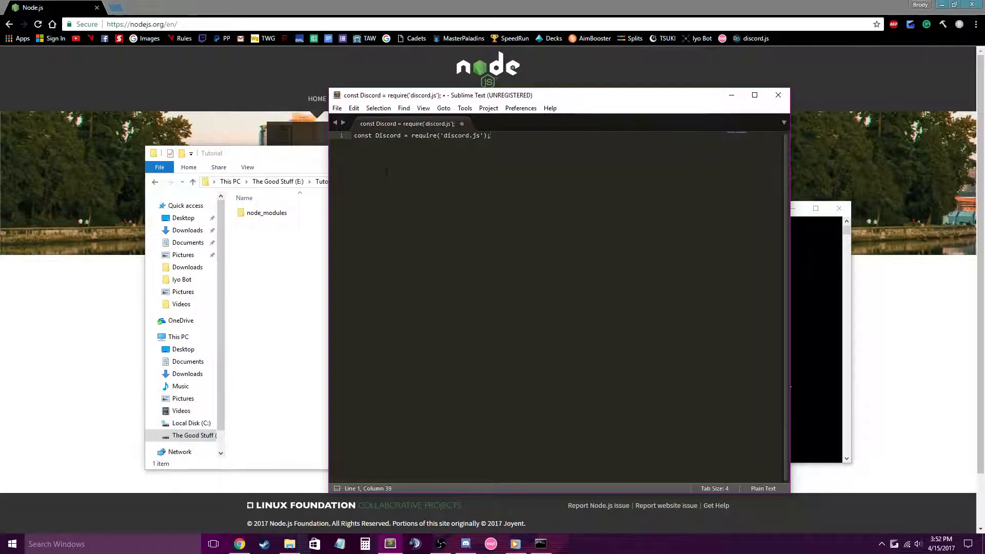
left_click(424, 107)
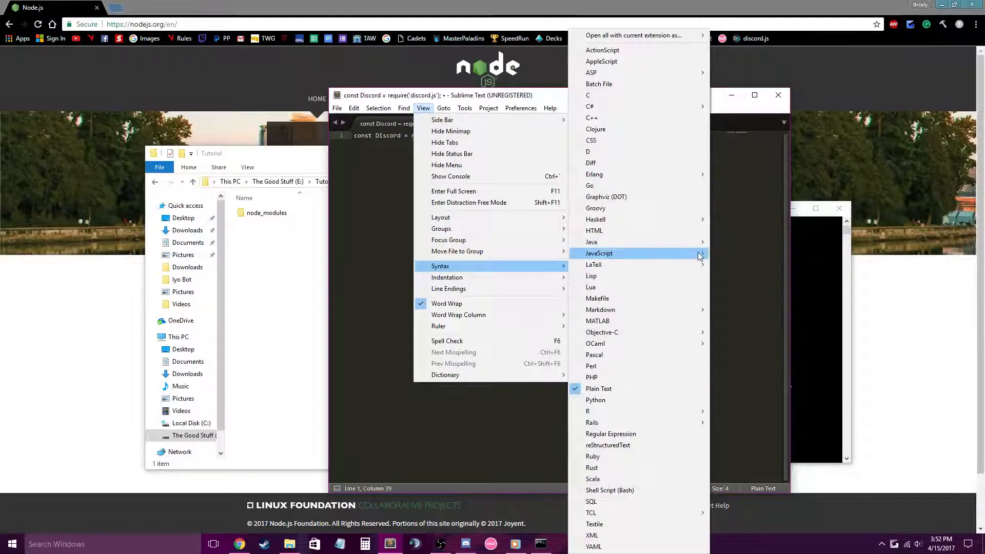
left_click(598, 254)
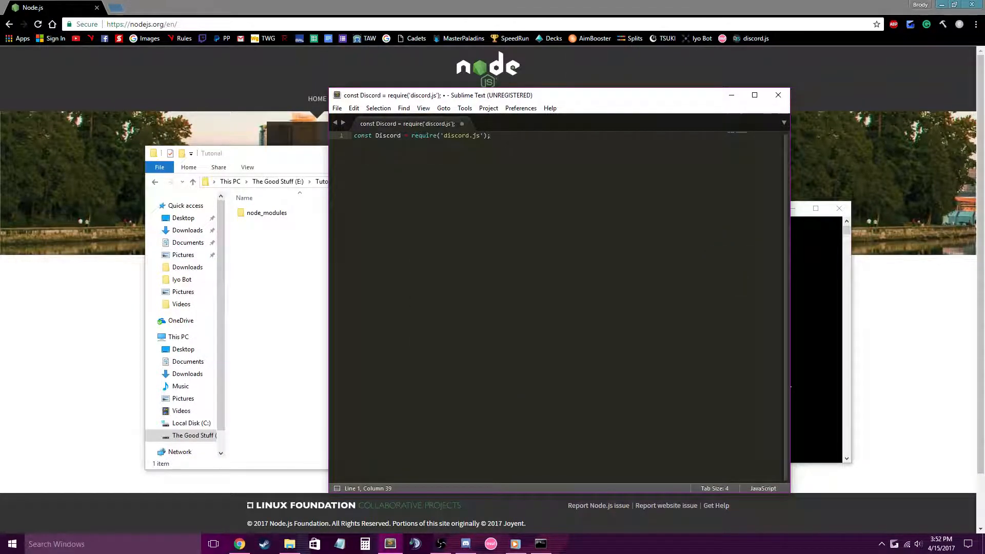
- Add the line const bot = new Discord.Client(); below the import
type("const bot")
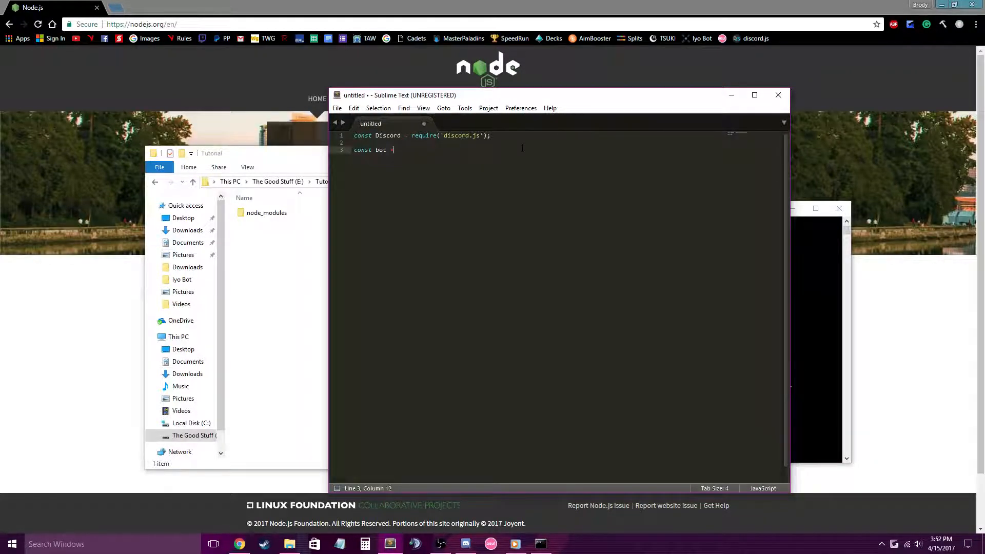
type("=")
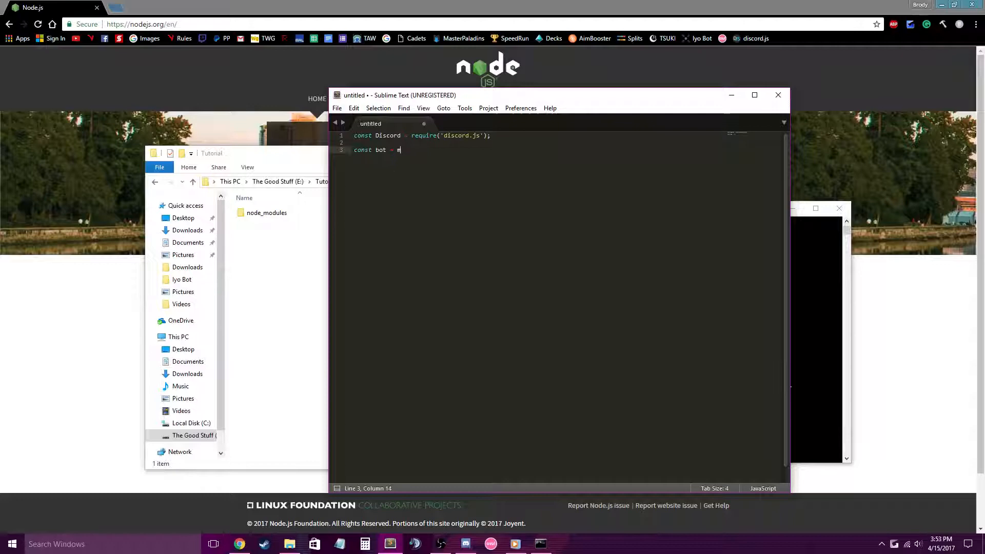
type("n")
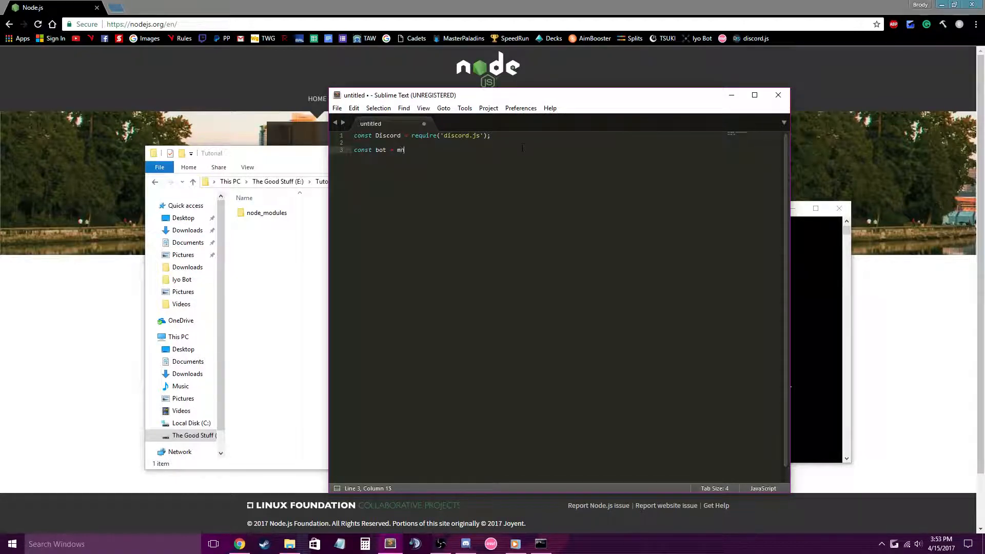
type("Discord.")
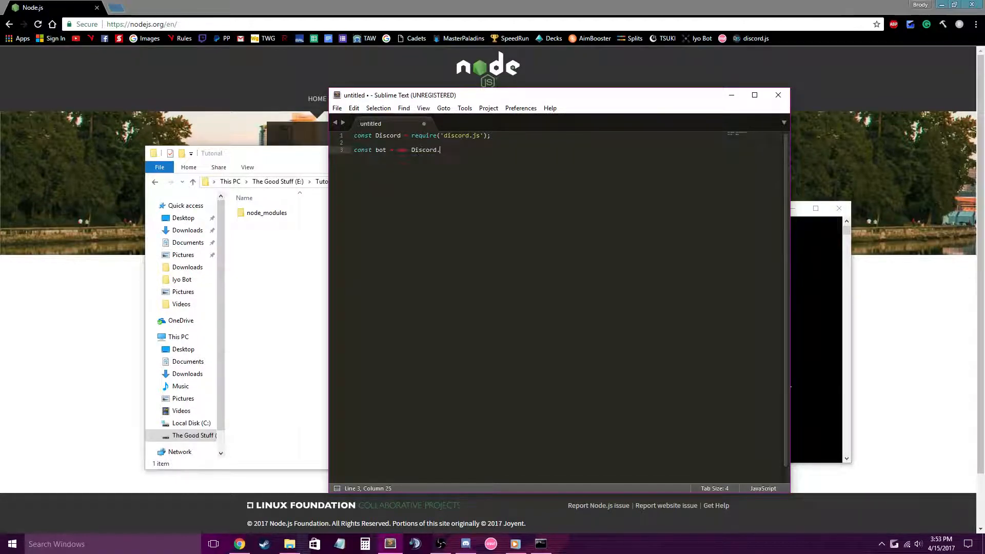
type("Client();")
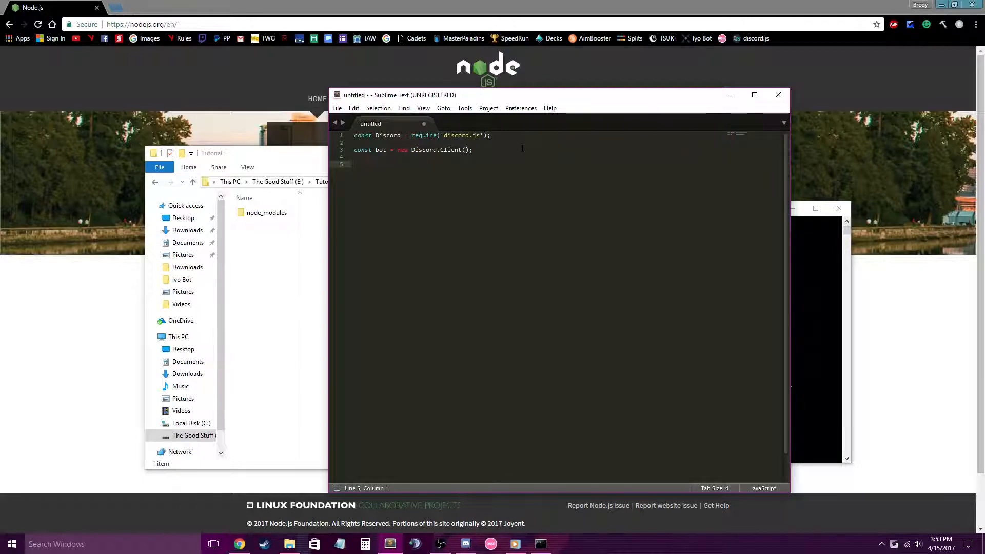
- Write a bot.on('ready') handler whose body is console.log("I am ready");
type("bot.on")
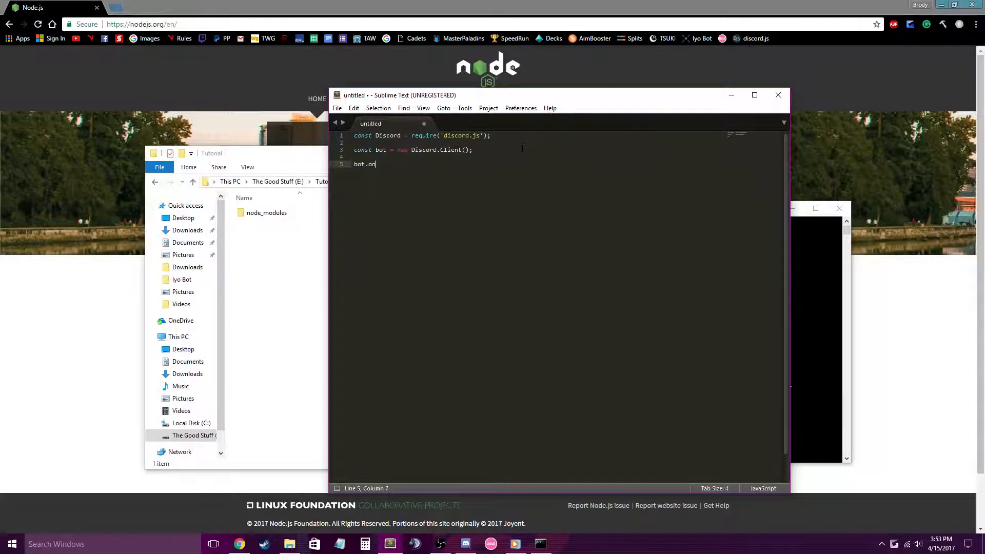
type("()")
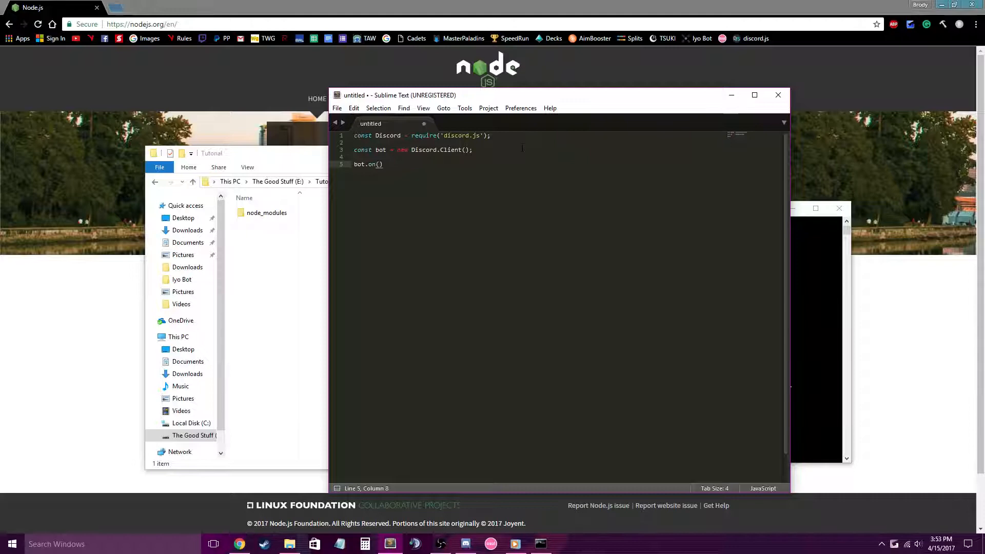
type("'ready'")
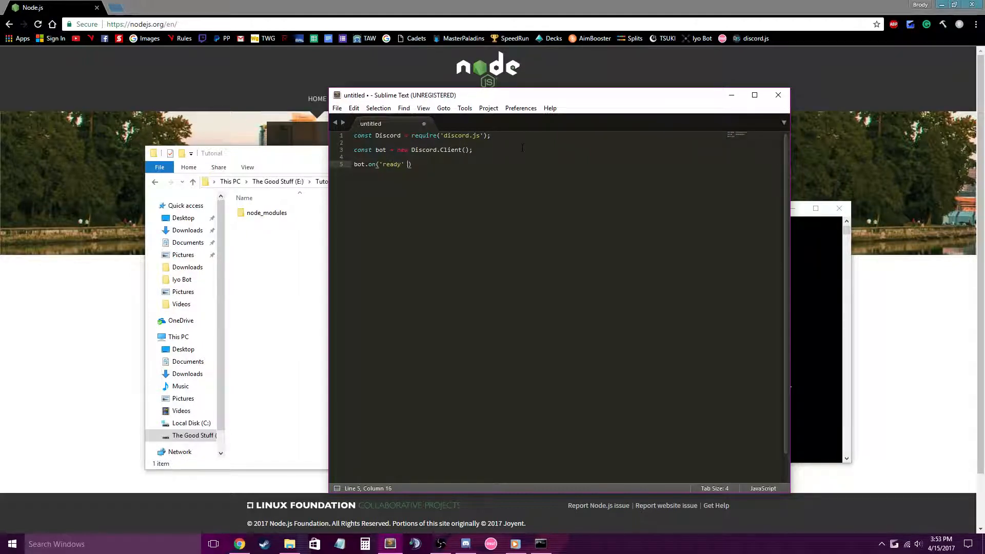
type("()")
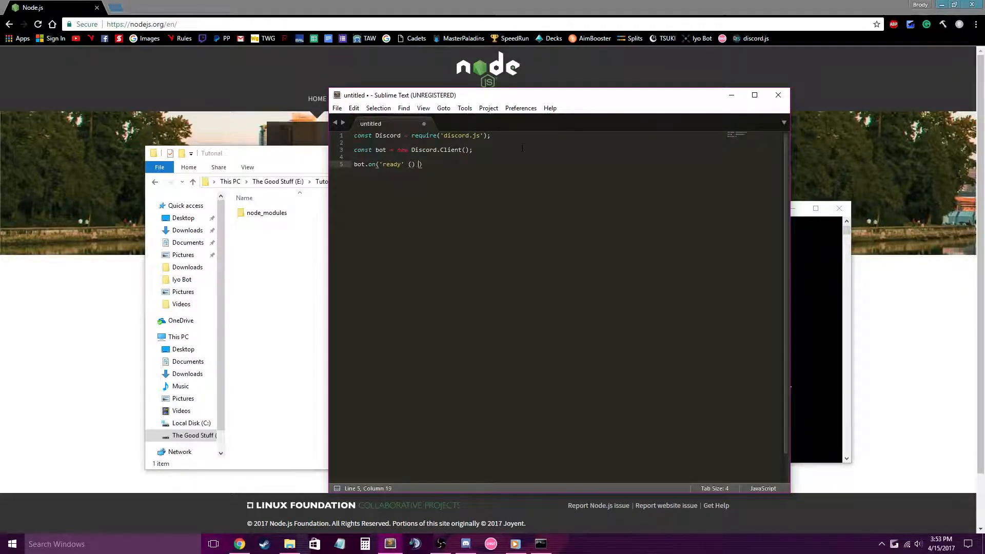
type("=> {")
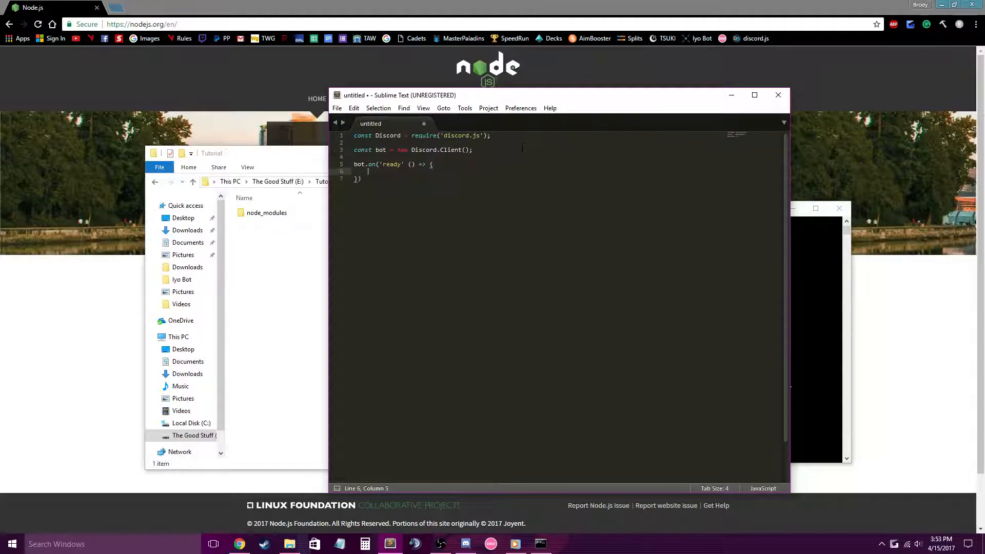
type("console.log(\"")
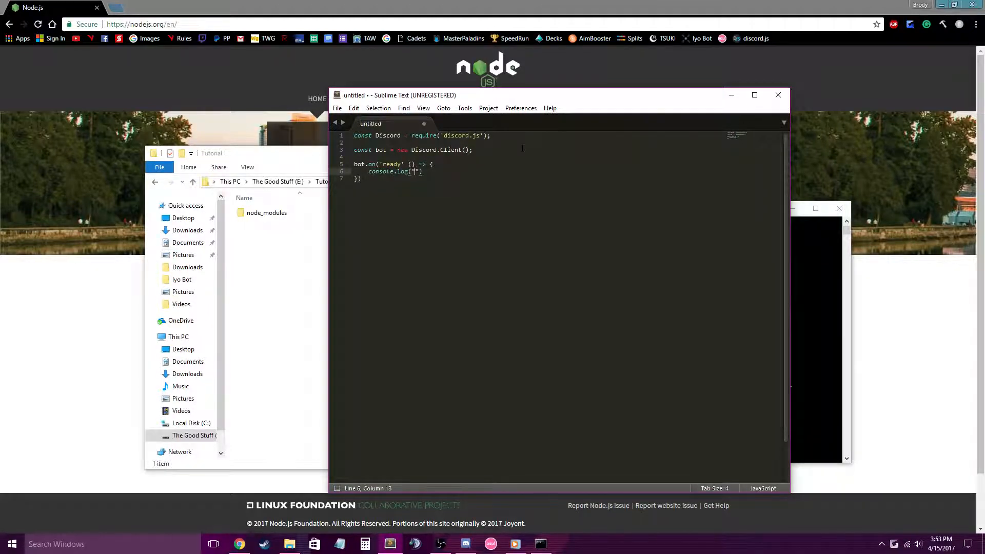
type("I am ready")
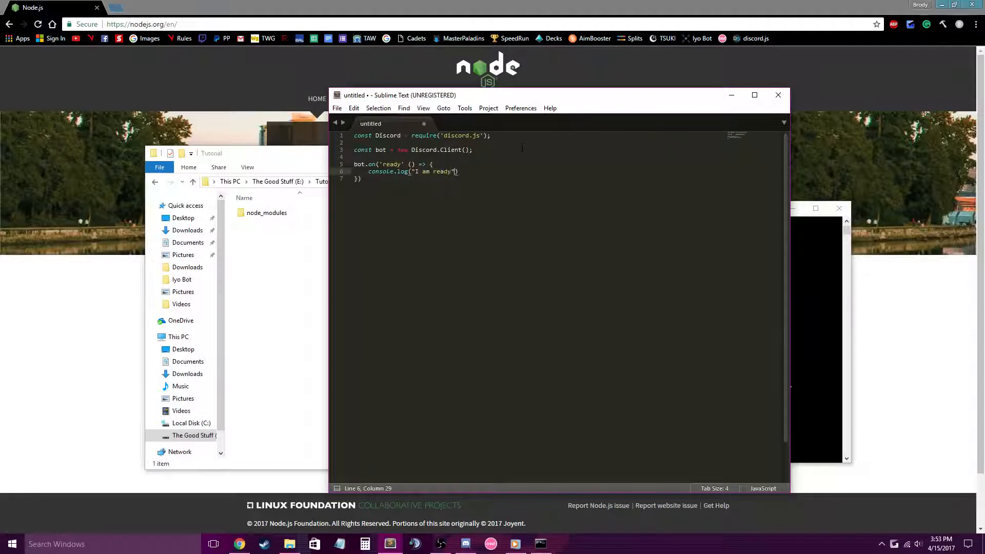
type(";")
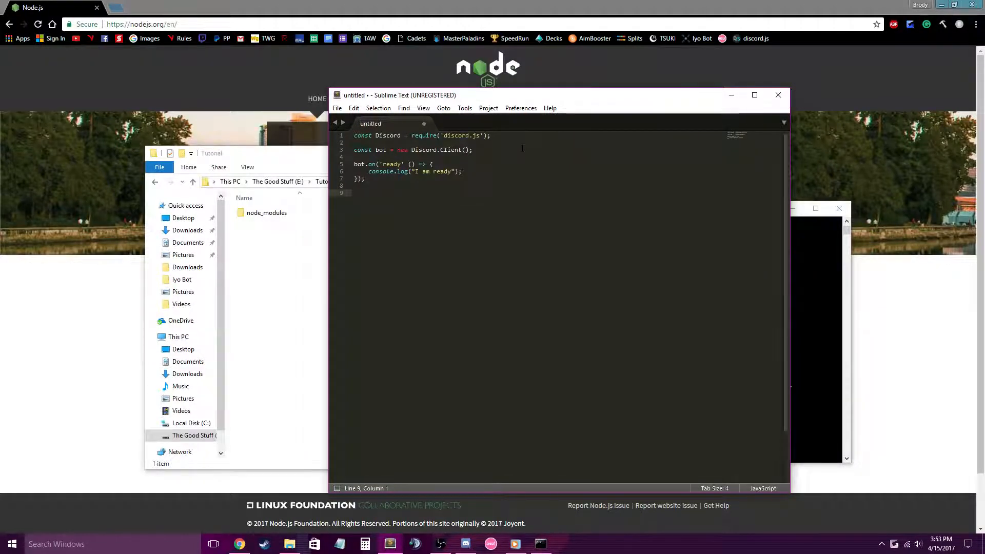
- Write a bot.on('message') handler that sends "world" when message.content === "hello"
type("bot")
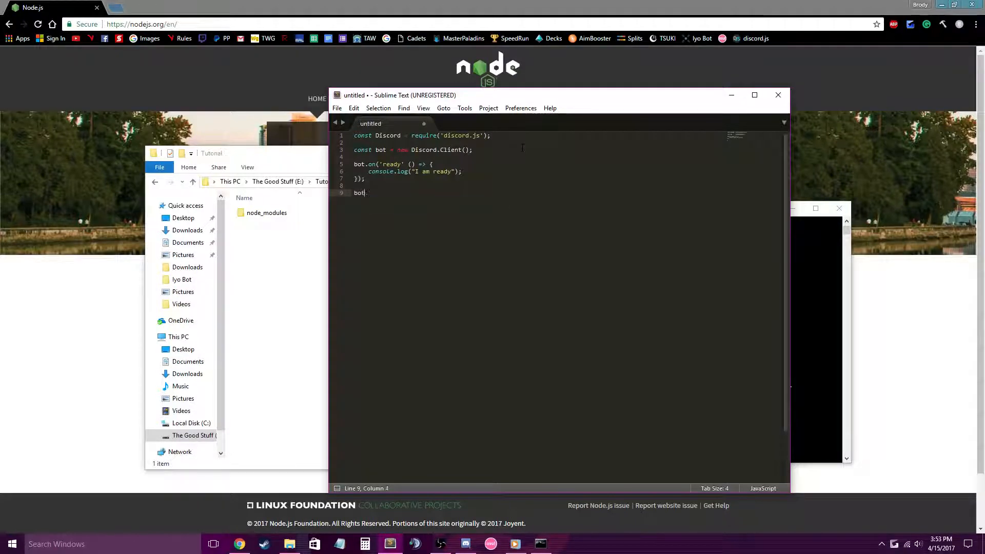
type(".on('mes')")
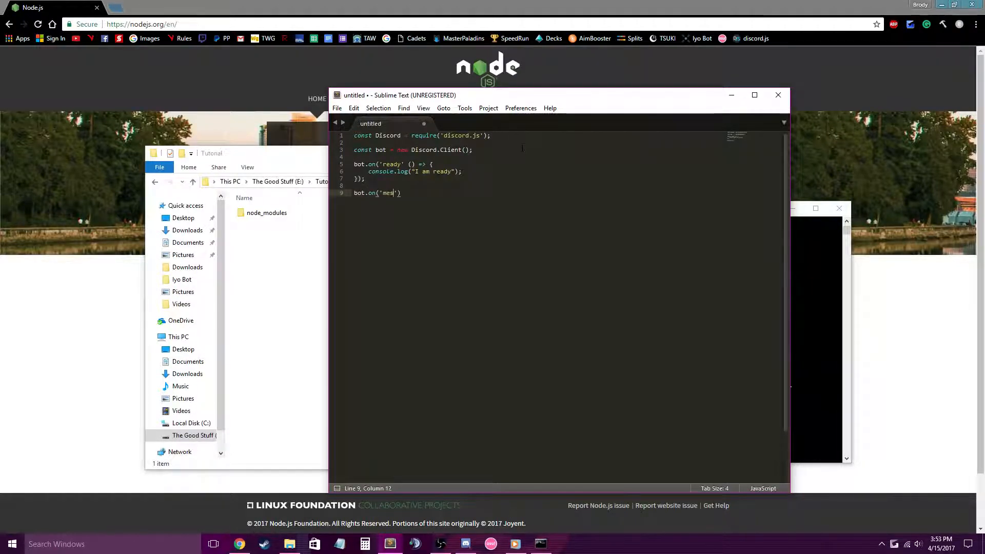
type("sage', message => {")
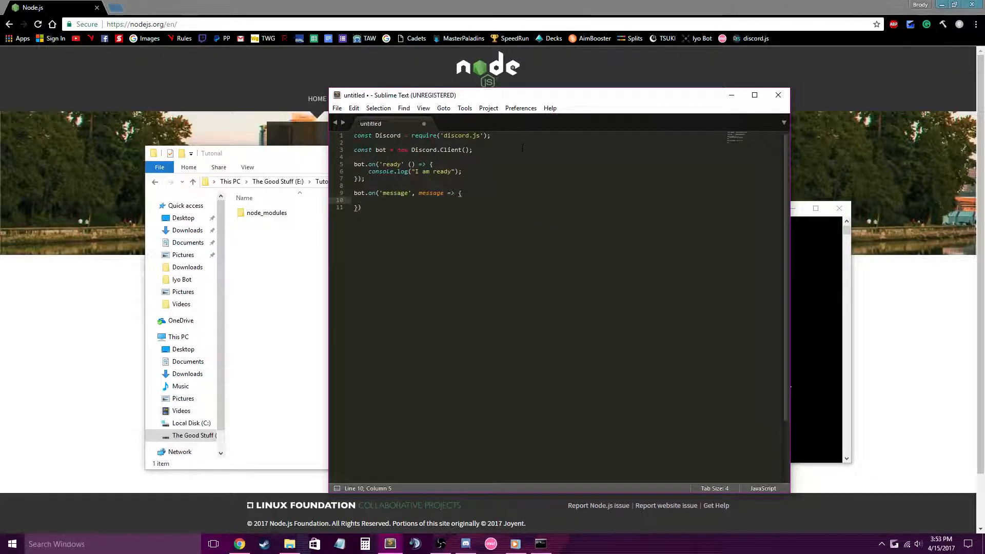
type("if(message.content")
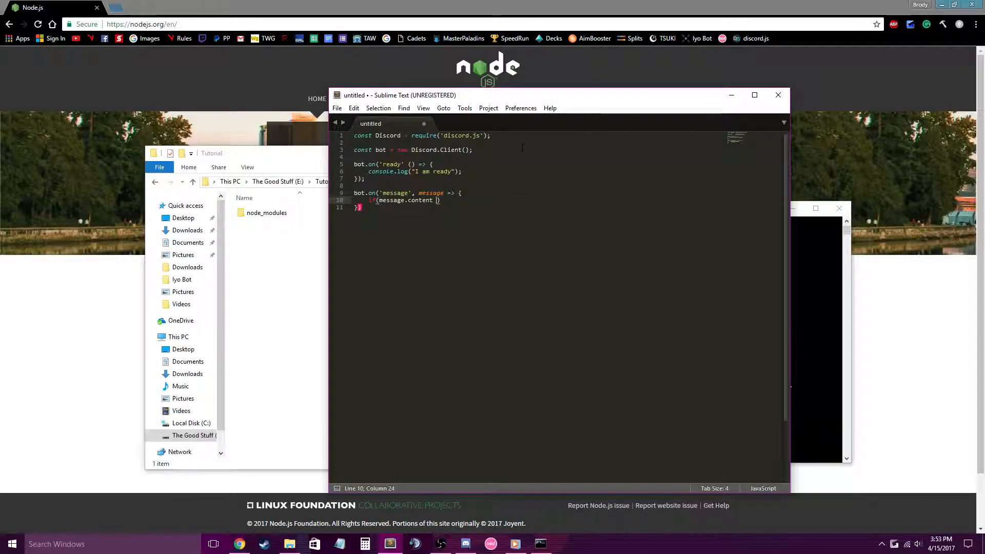
type("=== '")
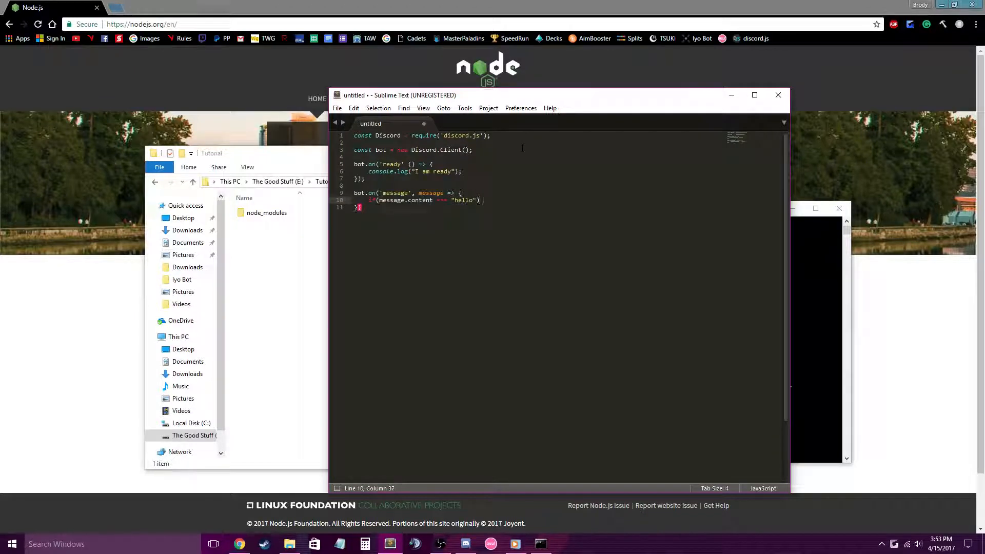
type("message.channel.sendMessage(\"")
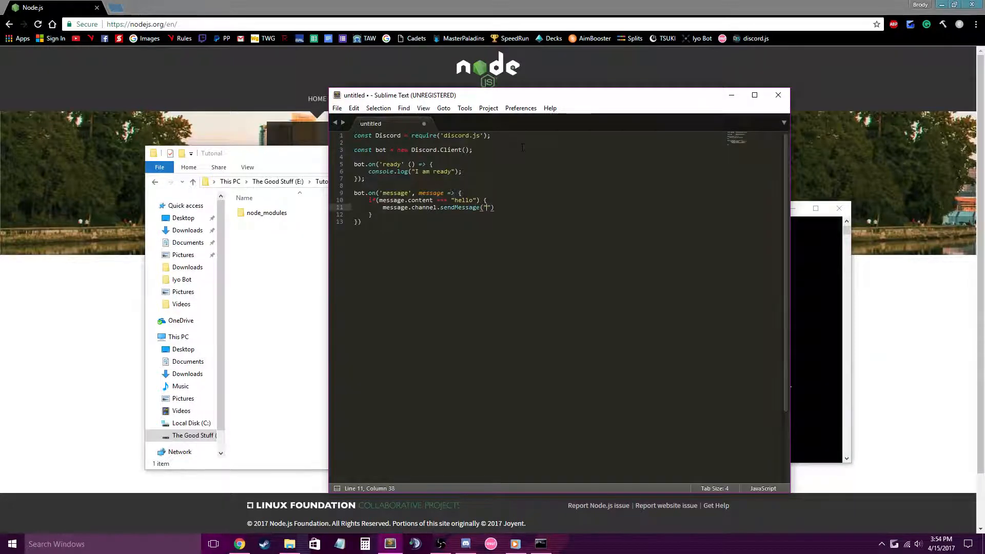
type("world")
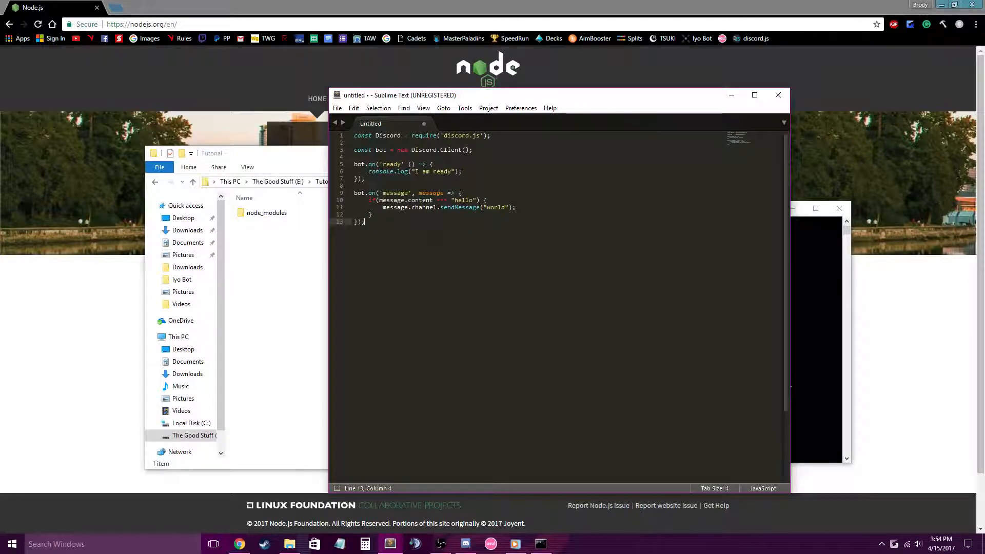
key("enter")
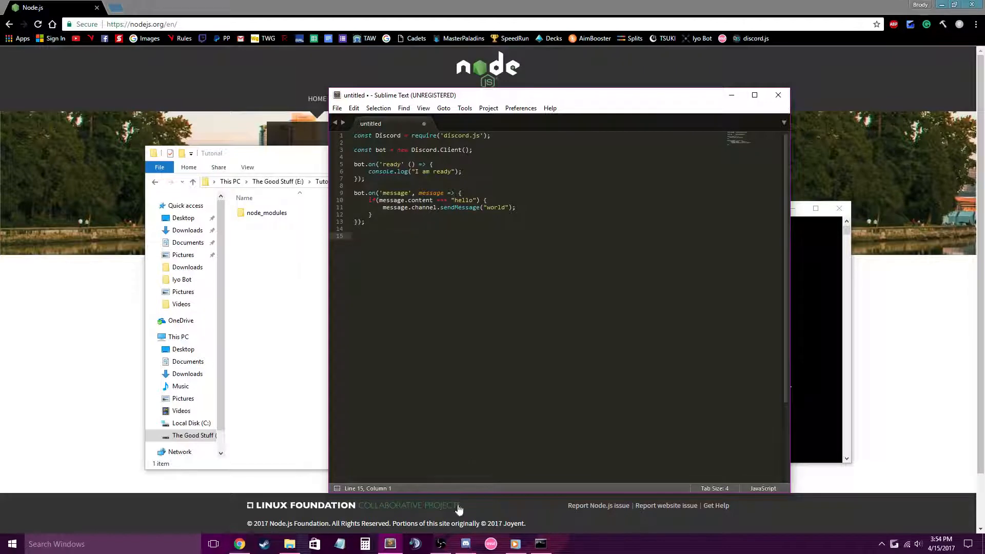
mouse_move(465, 544)
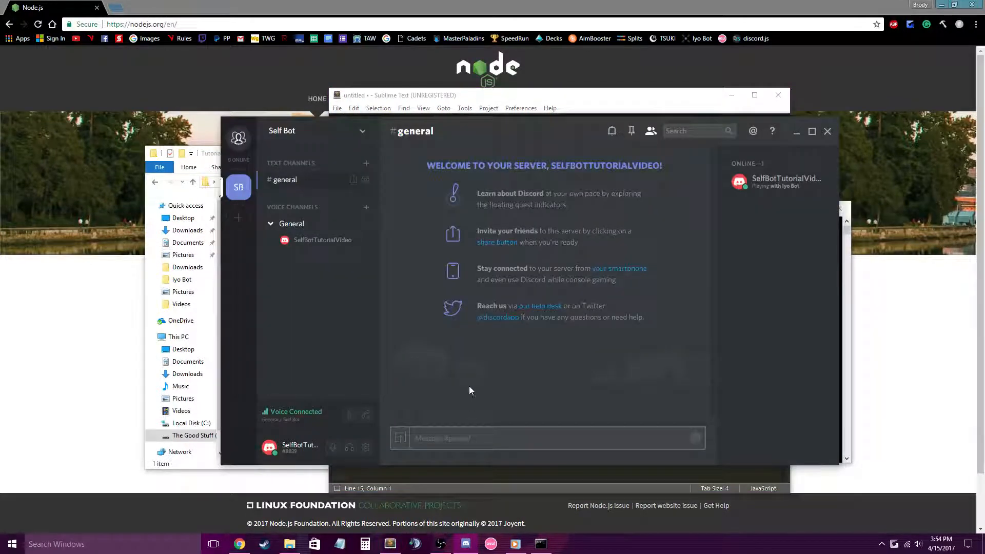
mouse_move(472, 375)
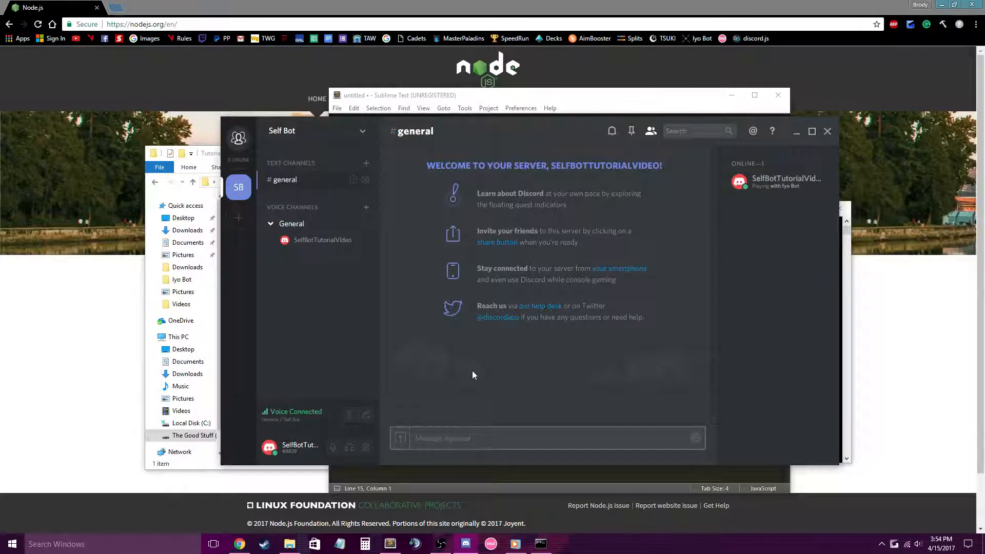
- Bring up Discord's developer tools to find the account token in Local Storage
key("f12")
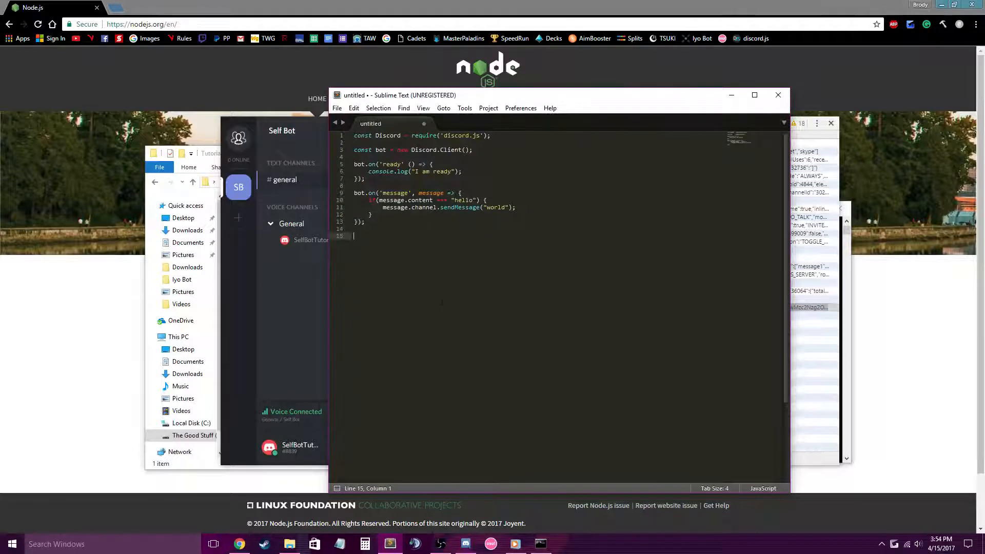
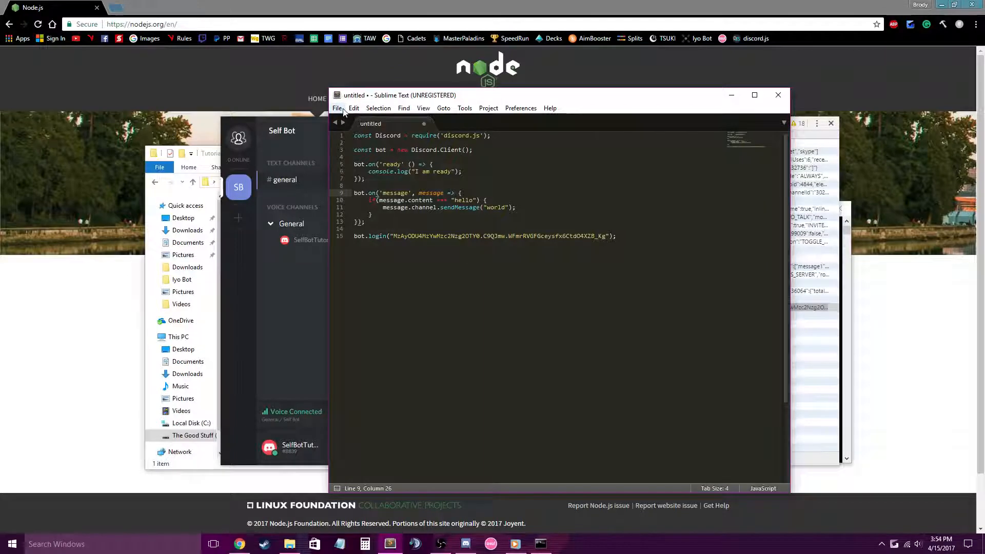
- Save the script as selfBot.js in the Tutorial folder via Save As
left_click(338, 107)
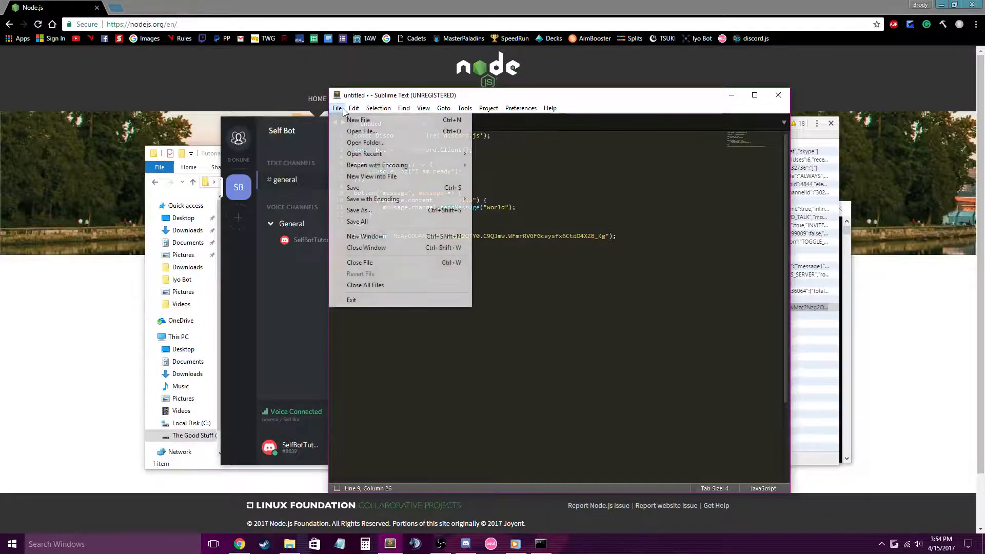
left_click(359, 209)
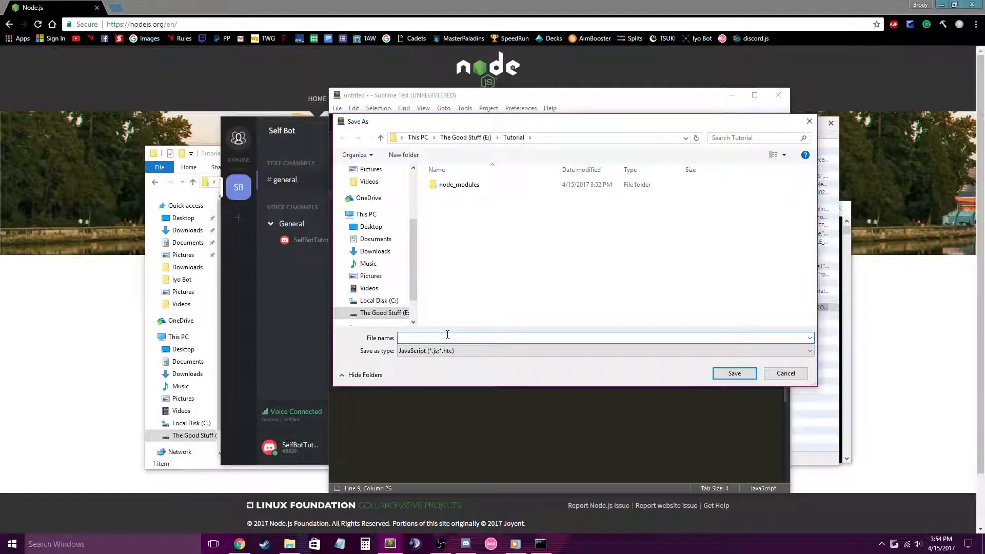
type("selfBot")
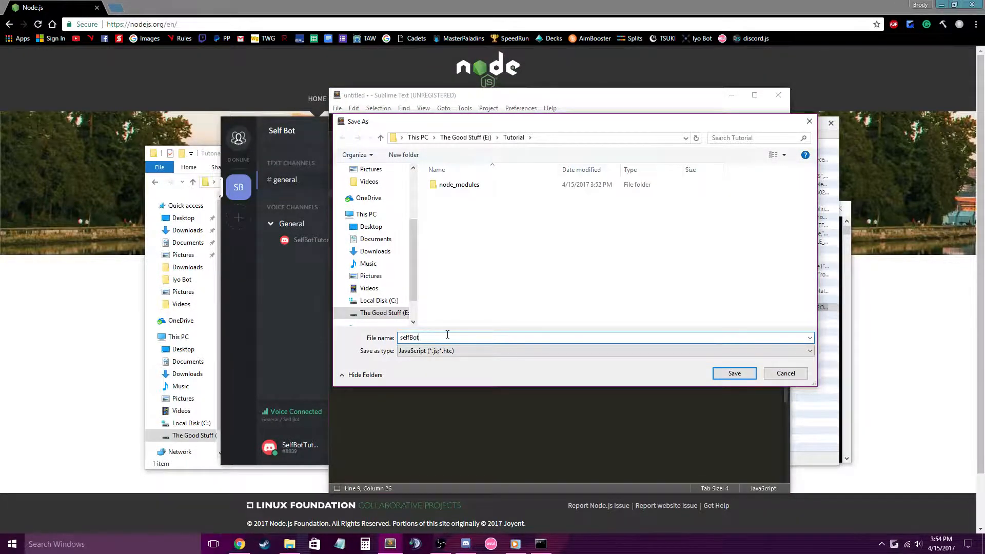
left_click(732, 373)
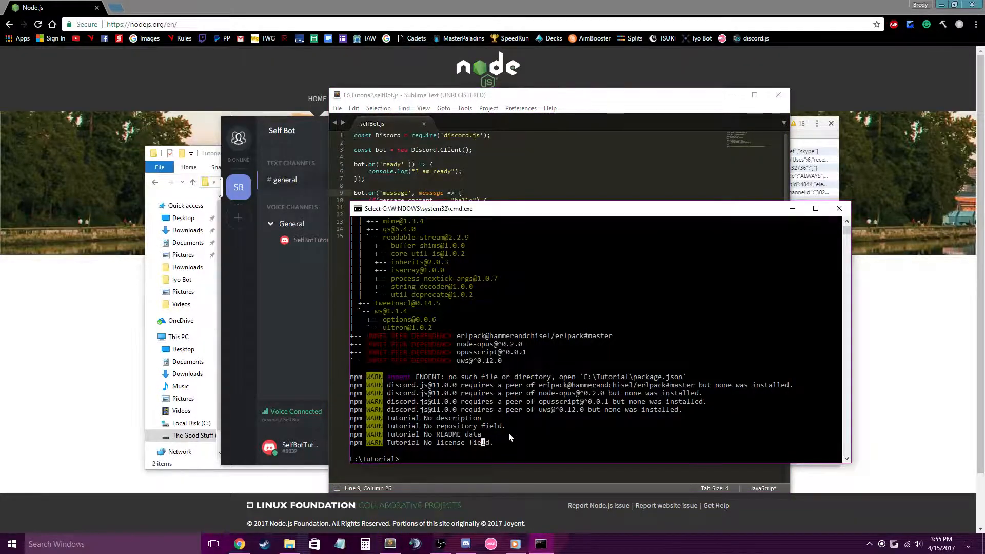
- Run node selfBot.js, add the missing comma after 'ready', and run it again
type("node")
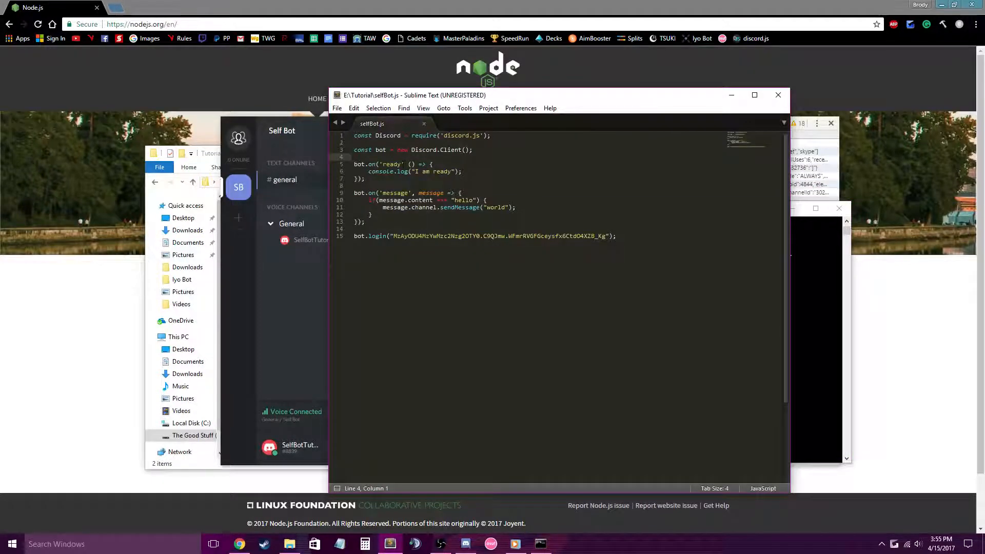
type(",")
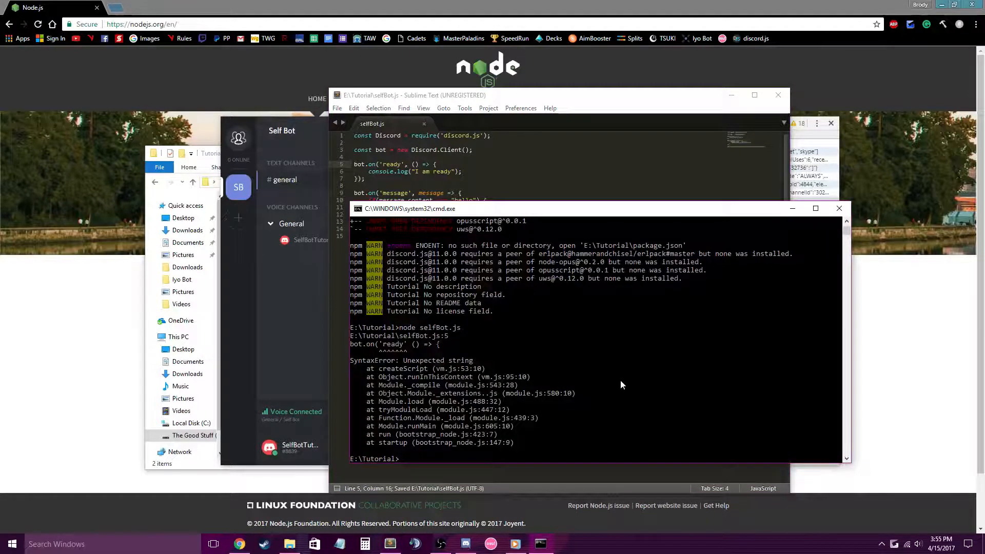
type("node")
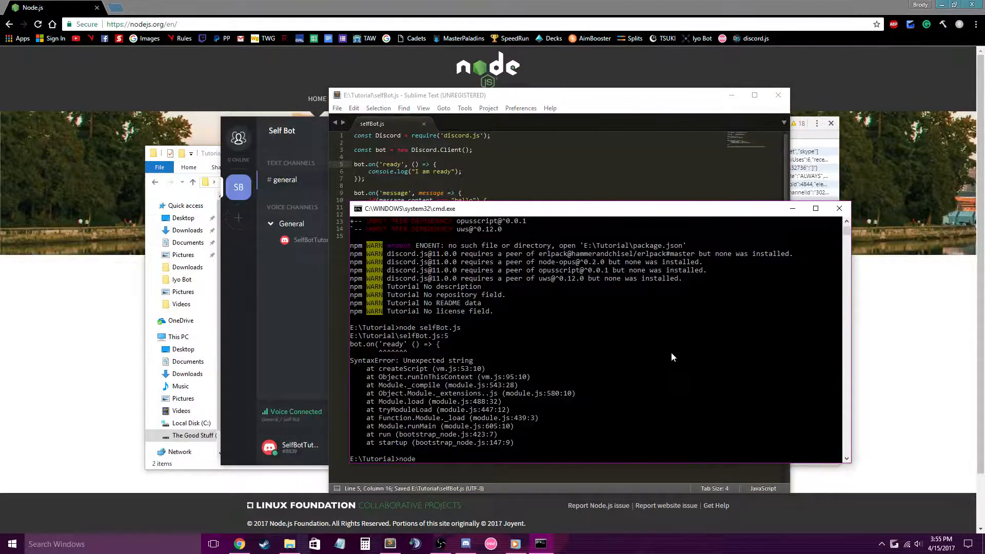
type("self")
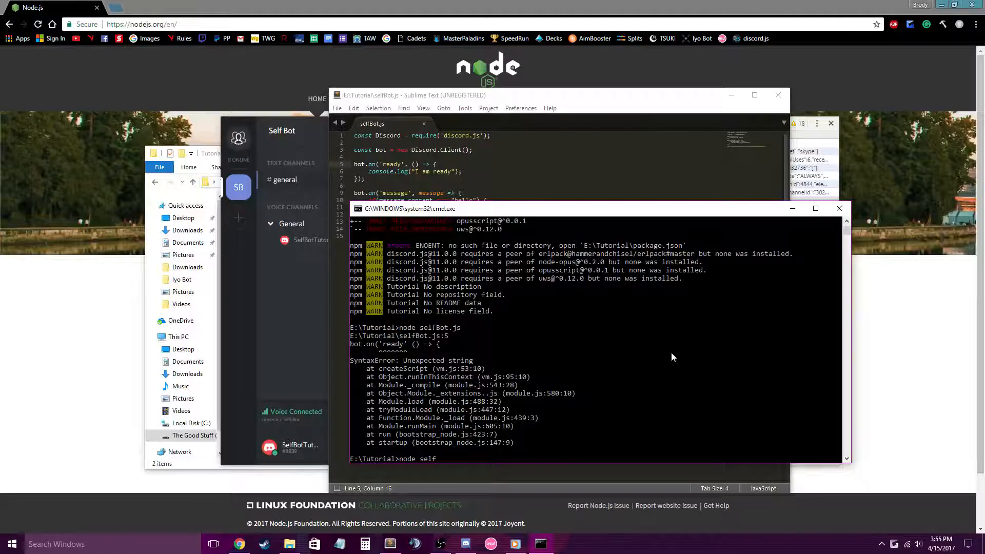
type("Bot.js")
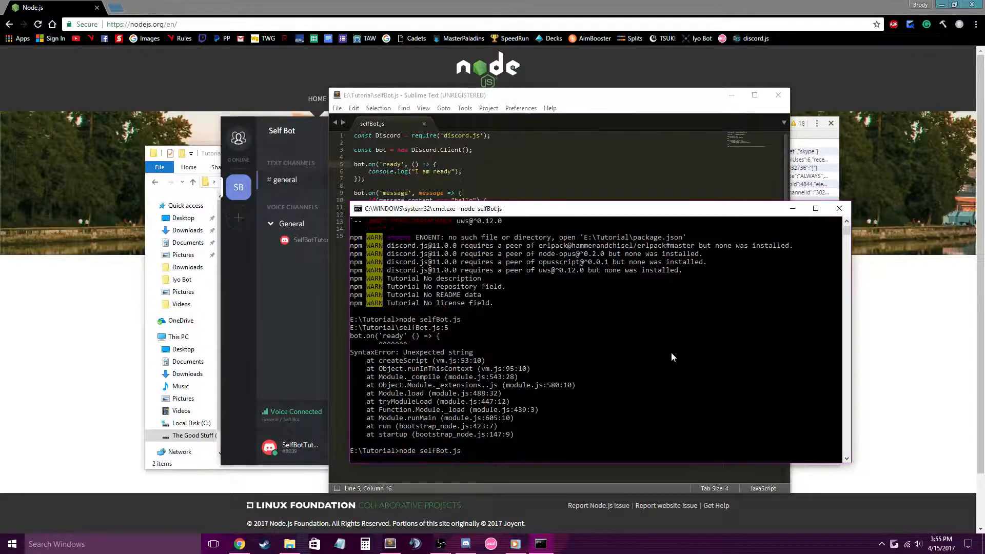